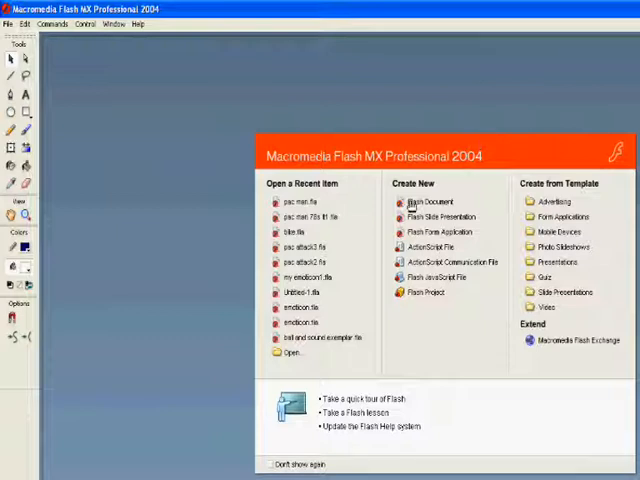
# Start a new blank Flash Document from the Start Page.
pyautogui.click(430, 202)
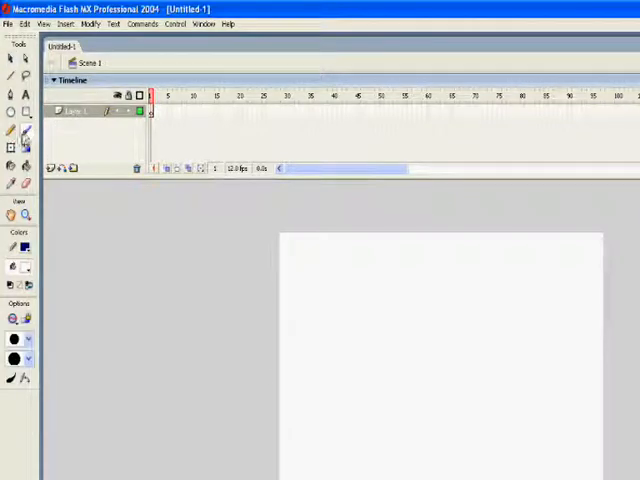
pyautogui.click(14, 246)
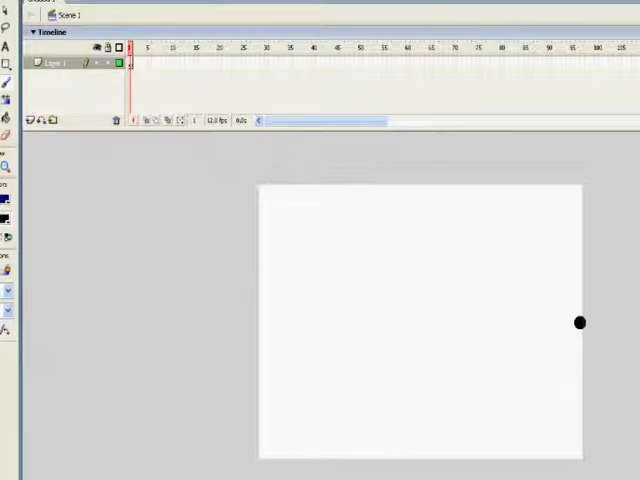
pyautogui.moveTo(580, 322); pyautogui.dragTo(300, 232)
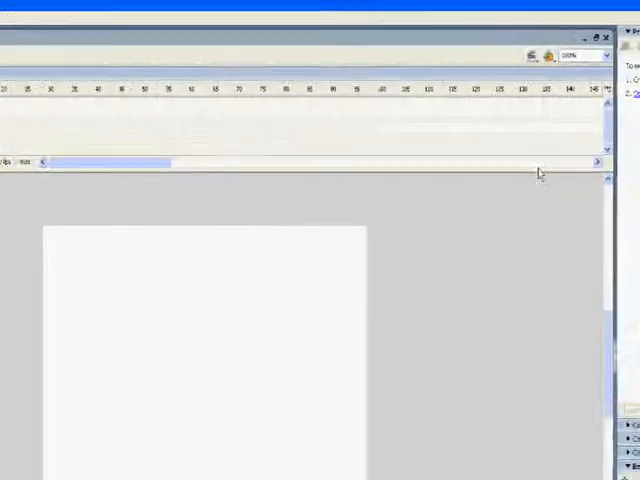
# Begin a thick black brush stroke at the bottom left, below the stage.
pyautogui.click(612, 60)
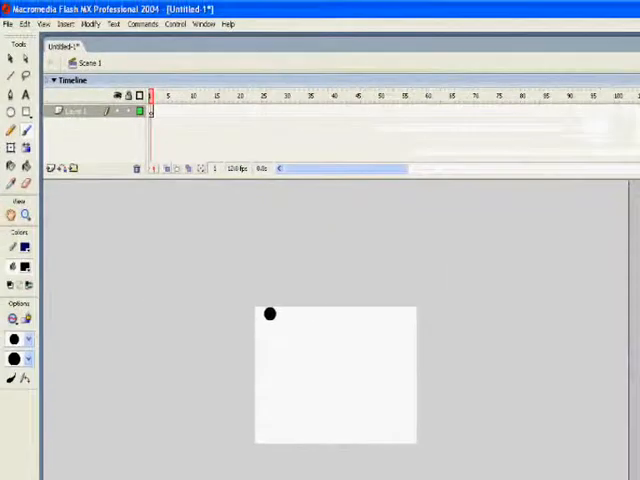
pyautogui.moveTo(270, 312); pyautogui.dragTo(104, 448)
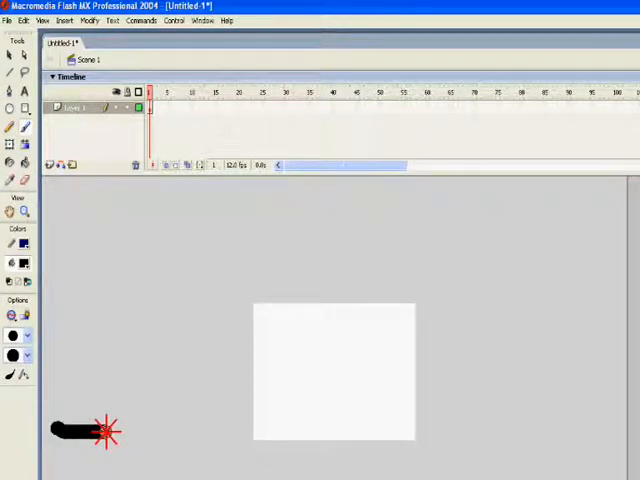
# Paint a black baseline across the bottom and a wavy mountain-ridge outline above it.
pyautogui.moveTo(104, 430); pyautogui.dragTo(336, 440)
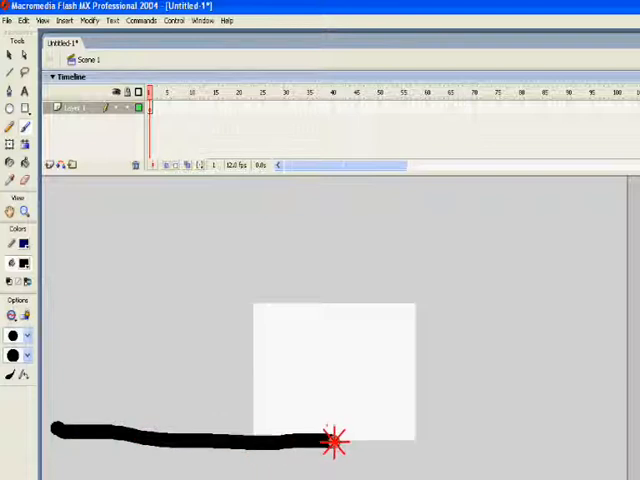
pyautogui.moveTo(336, 442); pyautogui.dragTo(596, 438)
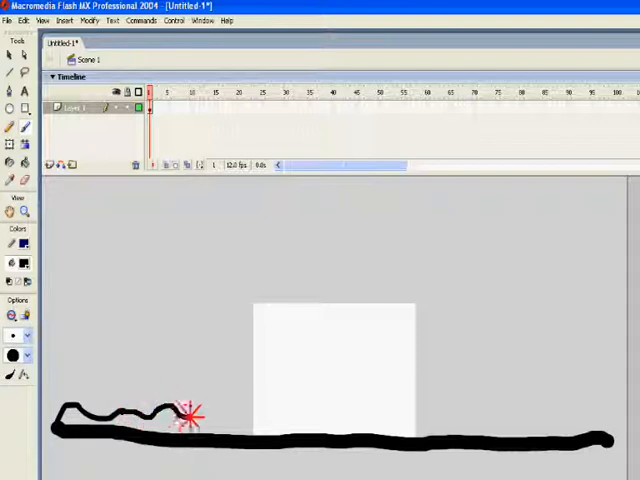
pyautogui.moveTo(190, 416); pyautogui.dragTo(296, 412)
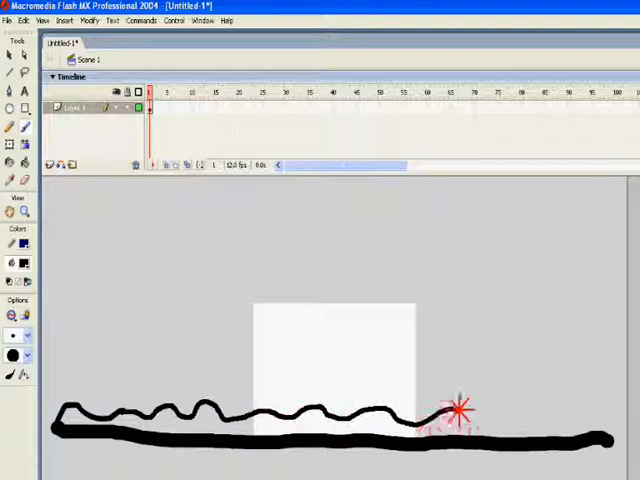
pyautogui.moveTo(460, 416); pyautogui.dragTo(616, 424)
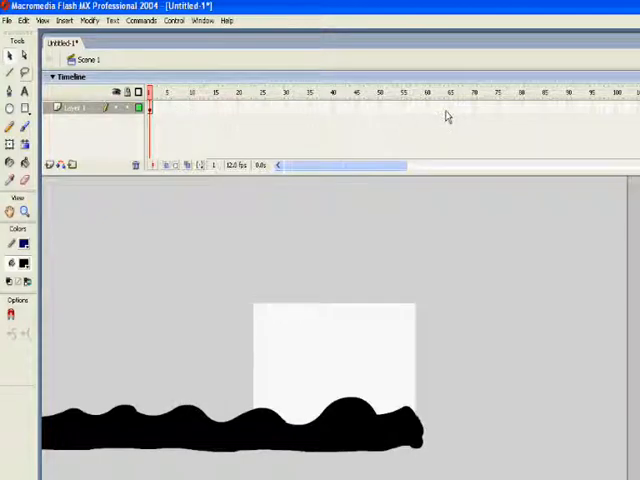
# Select a later frame in the timeline for the animation.
pyautogui.click(66, 20)
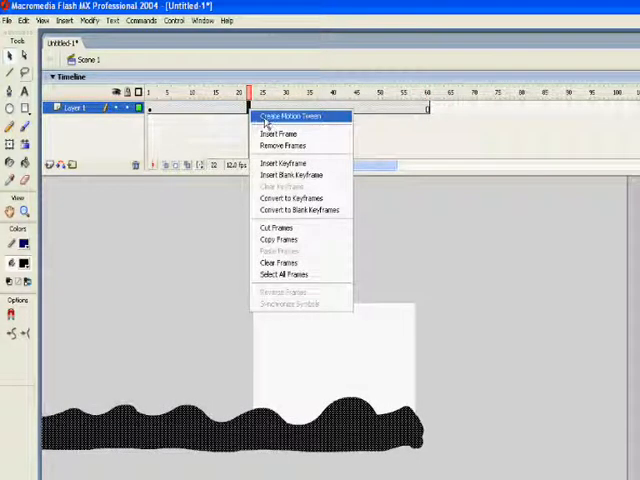
# Create a motion tween on the frames and preview it with Test Movie.
pyautogui.click(288, 116)
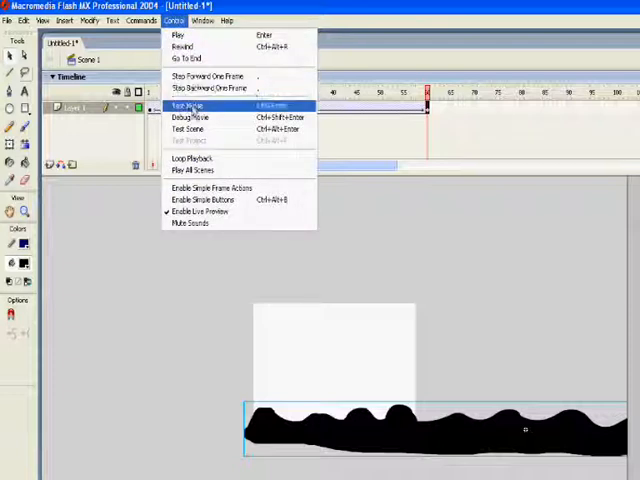
pyautogui.click(188, 104)
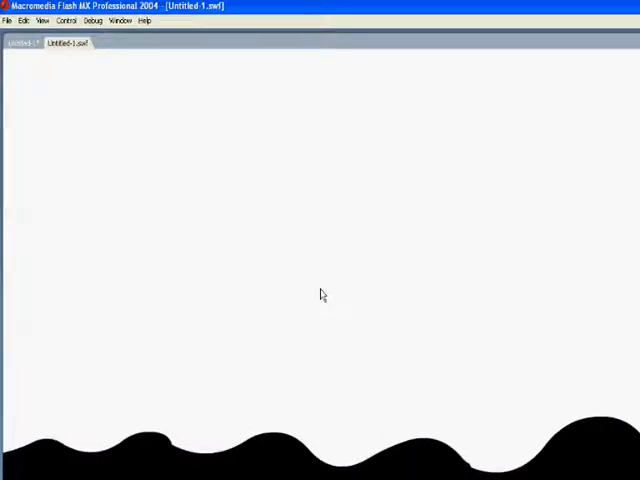